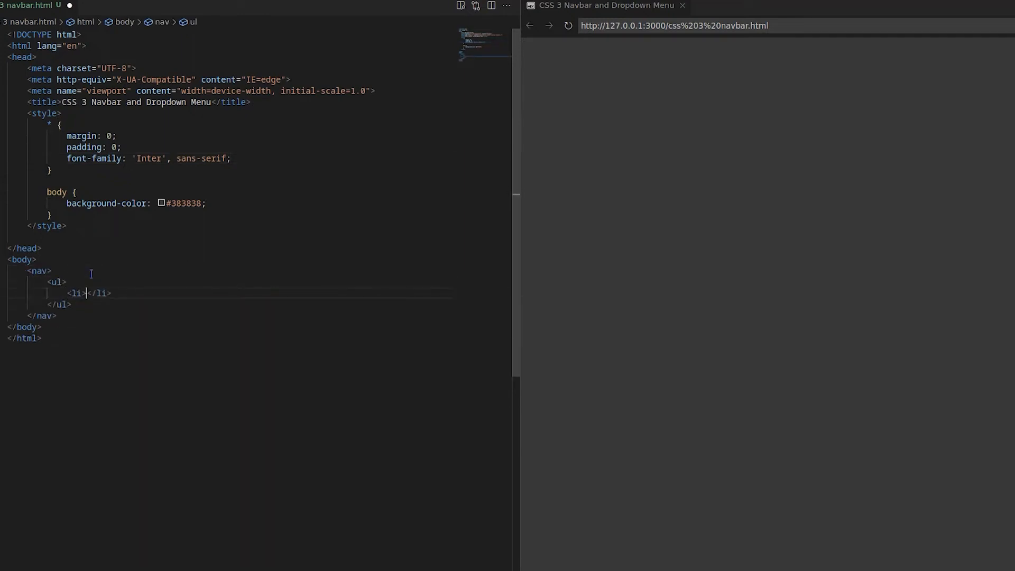
- Add list items with anchors for Home, About Us, Services, Portfolio and Contact Us
{"action": "type", "text": "<a href=\"\">Home</a>"}
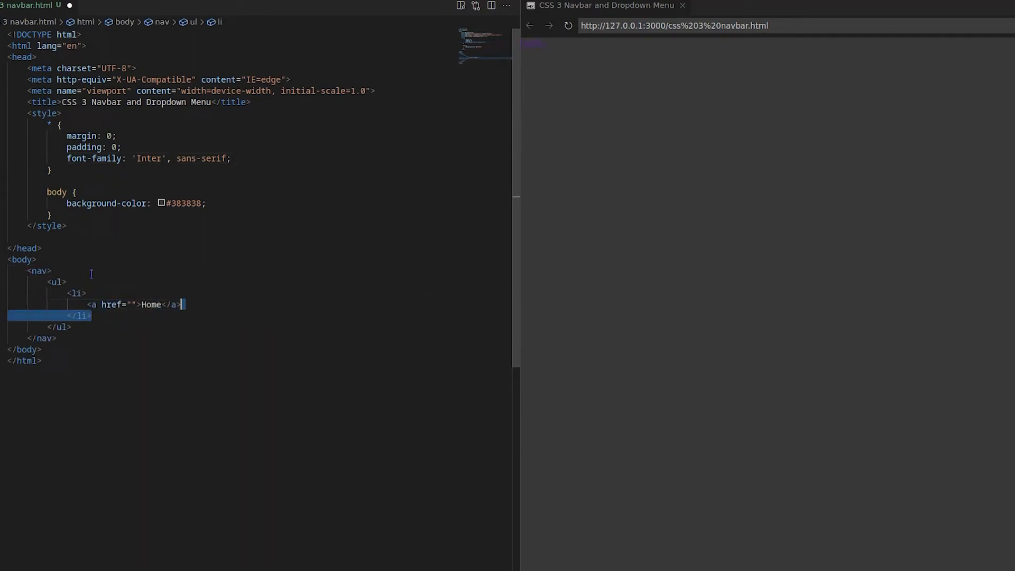
{"action": "type", "text": "<li>"}
{"action": "type", "text": "<a href=\"\">Contact Us</a>"}
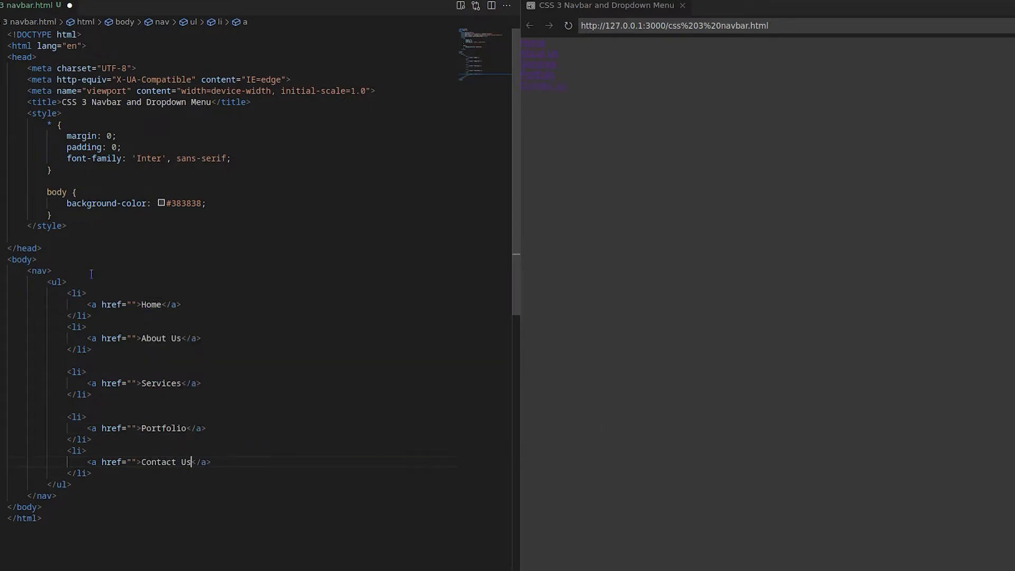
- Start the nav rule with margin 30px 50px 0 50 and a 30deg linear-gradient from #86e
{"action": "type", "text": "nav {"}
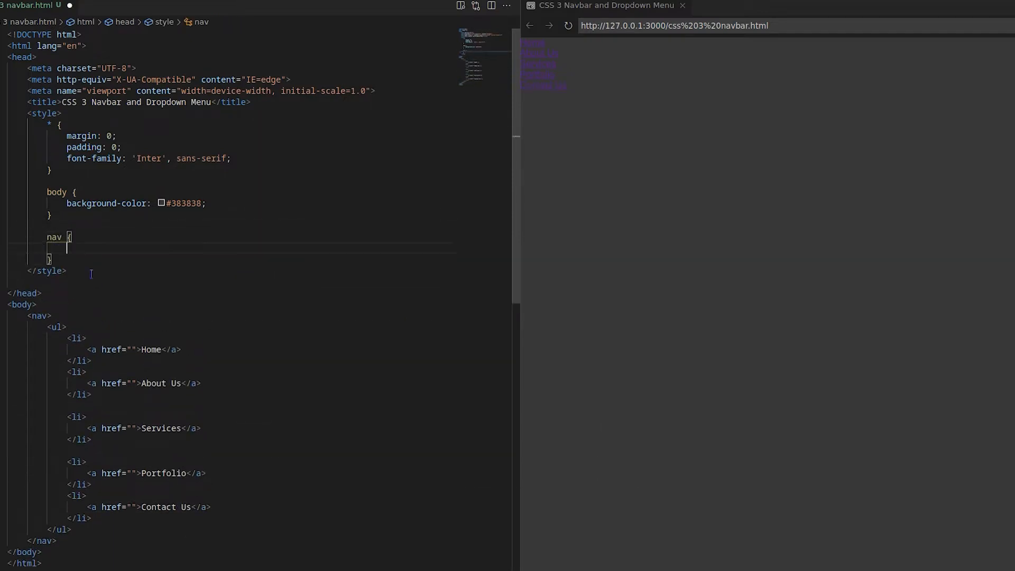
{"action": "type", "text": "margin: 30px 50px 0 50;"}
{"action": "type", "text": "background: linear-gradient();"}
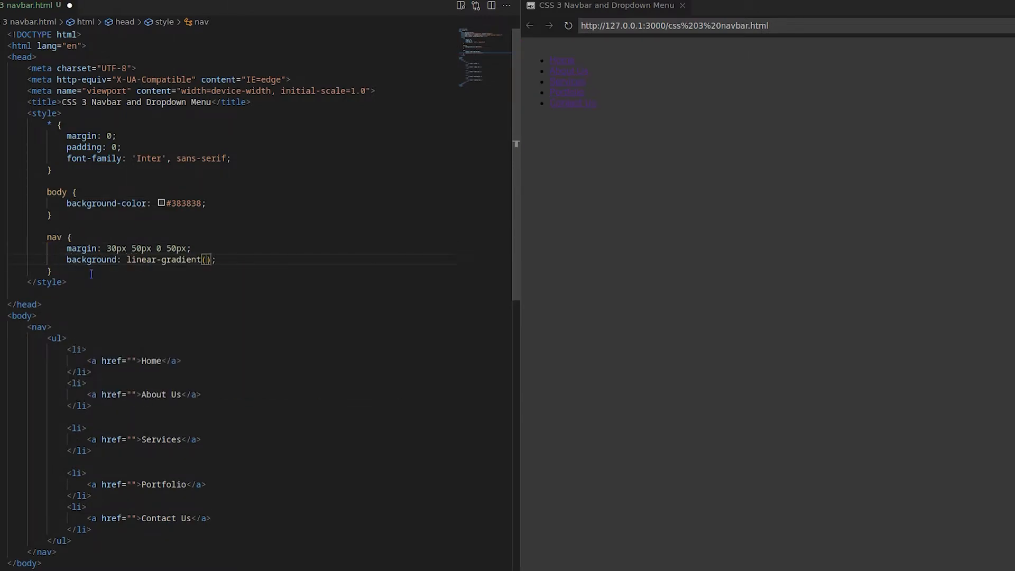
{"action": "type", "text": "30deg, #86e3ce, #d0e6a5"}
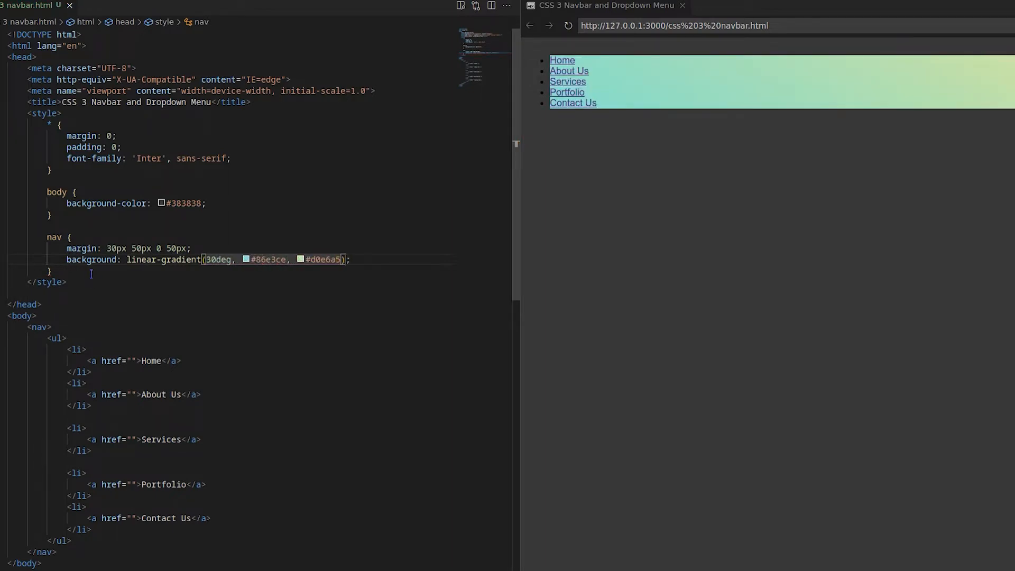
- Lay out the nav ul as a flex row
{"action": "type", "text": "nav ul {"}
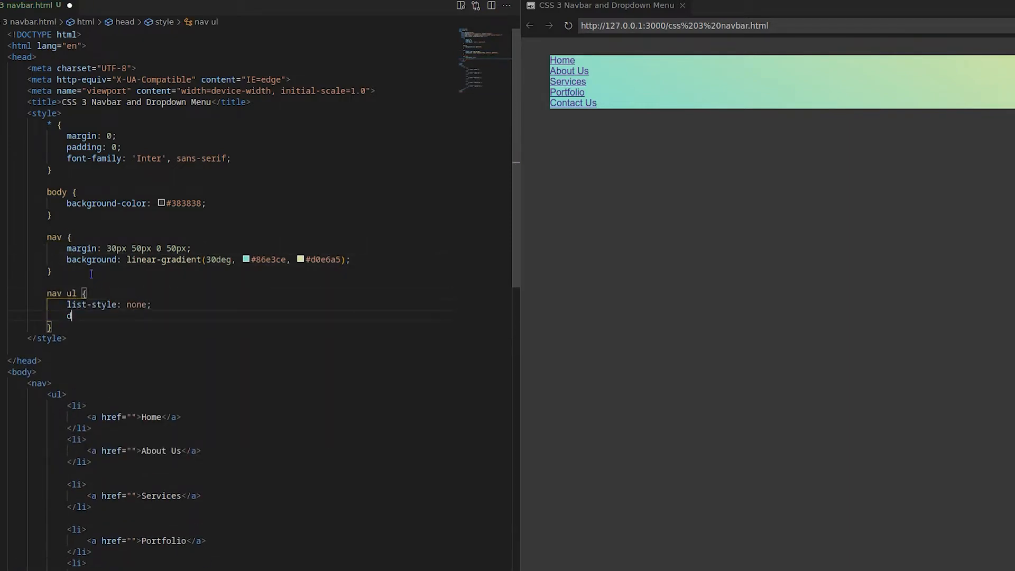
{"action": "type", "text": "display: flex;"}
{"action": "type", "text": "justify-content: space-between;"}
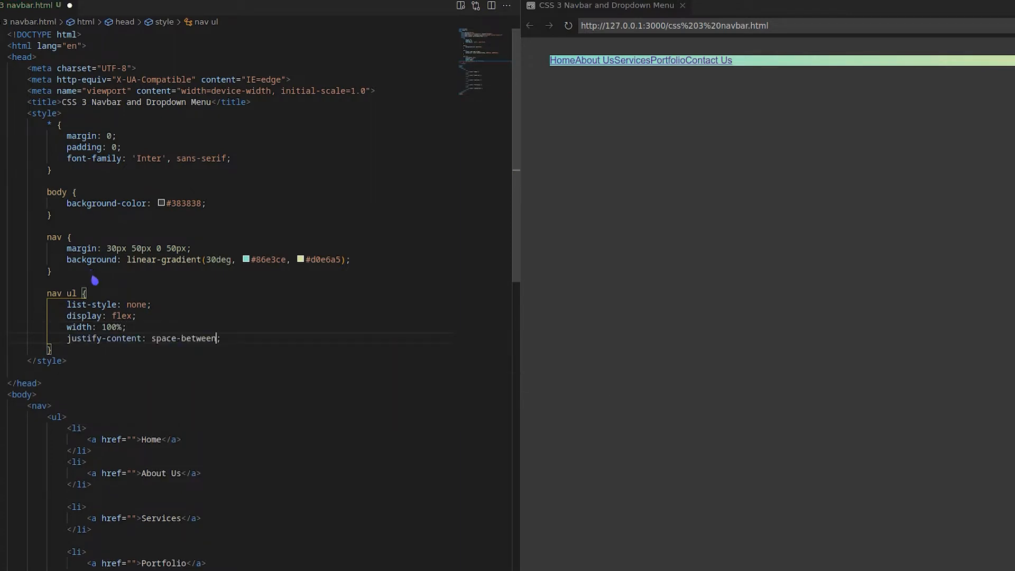
- Give the nav padding, 10px border-radius and a 0 5px 5px 0 dark box-shadow
{"action": "type", "text": "padding: 0 20px;"}
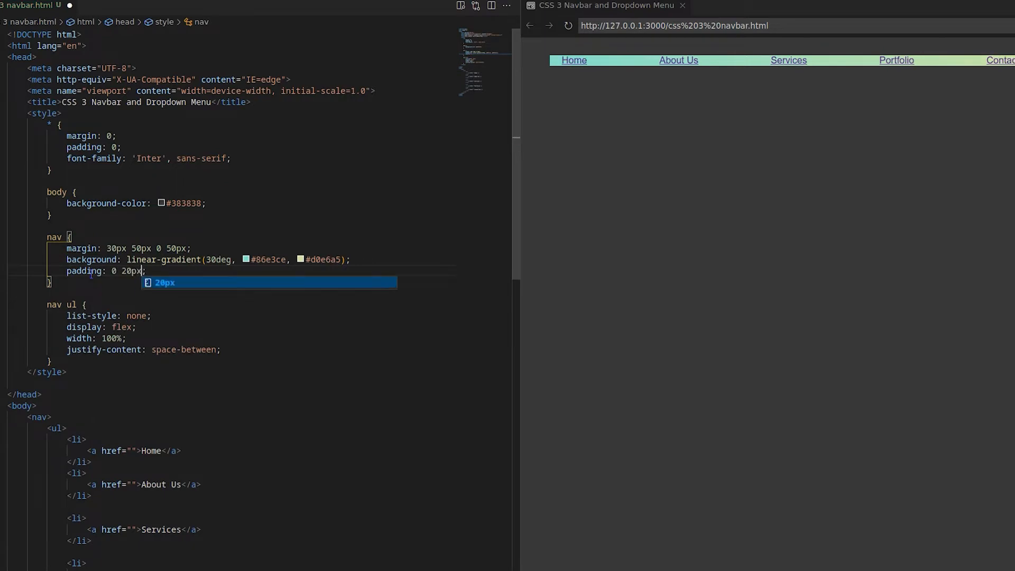
{"action": "type", "text": "border-radius: 10px;"}
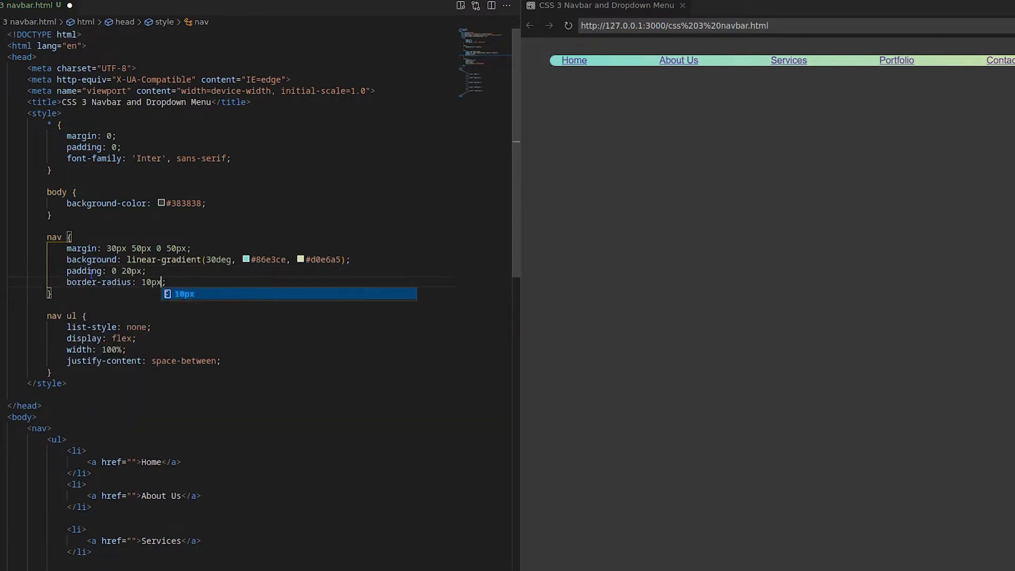
{"action": "type", "text": "box-shadow: ;"}
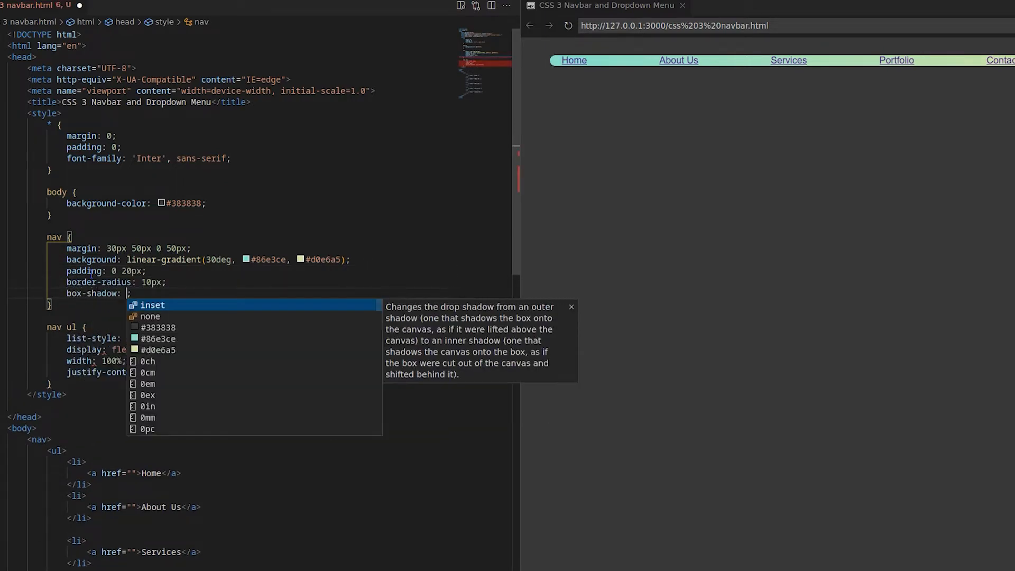
{"action": "type", "text": "0 5px 5px 0 #18"}
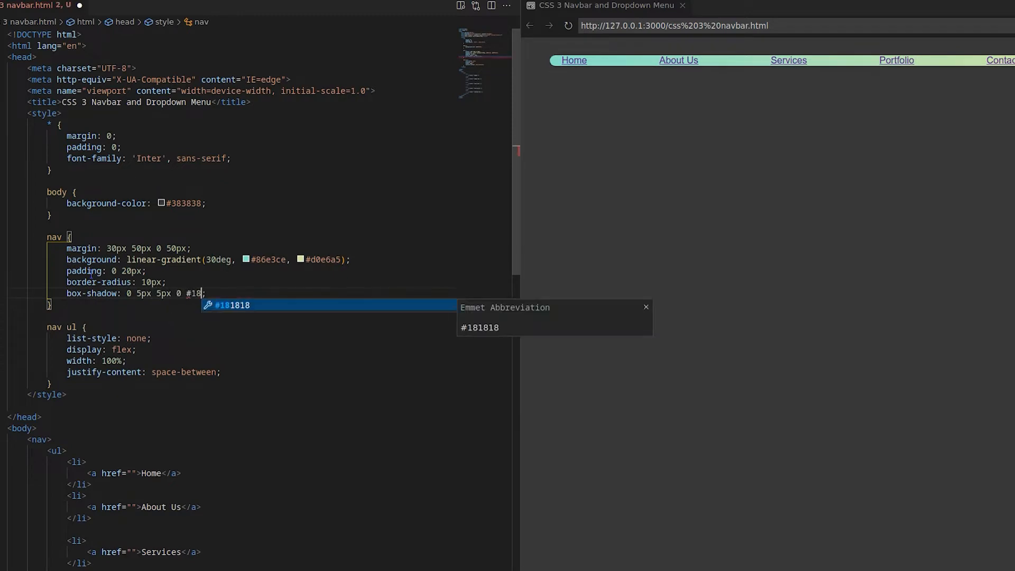
{"action": "key", "text": "Enter"}
{"action": "type", "text": "nav ul li {"}
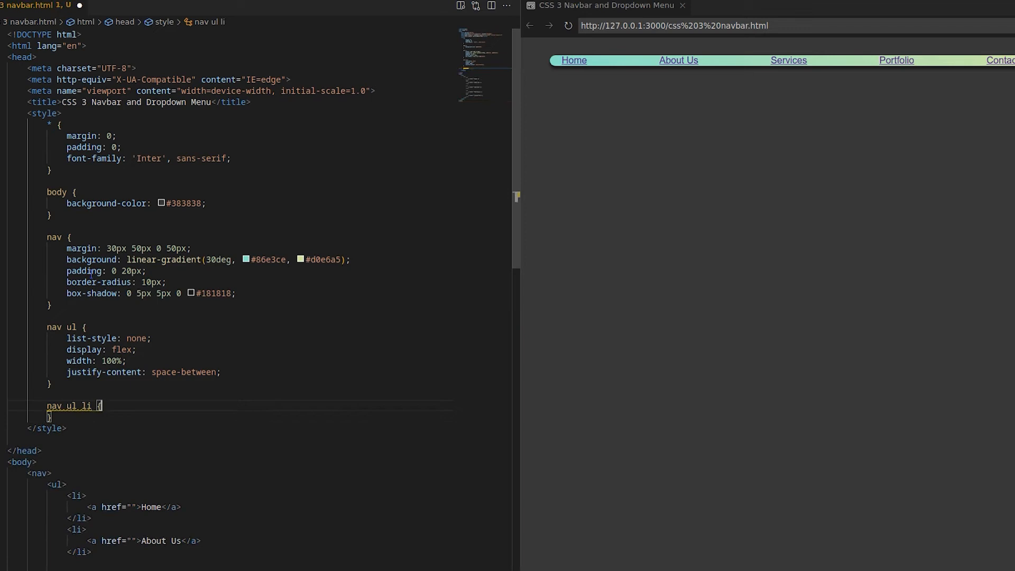
- Size each nav li with a calc() width of one fifth and centre its text
{"action": "type", "text": "width: calc()"}
{"action": "type", "text": "border-right: #ddf1b5 solid thin;"}
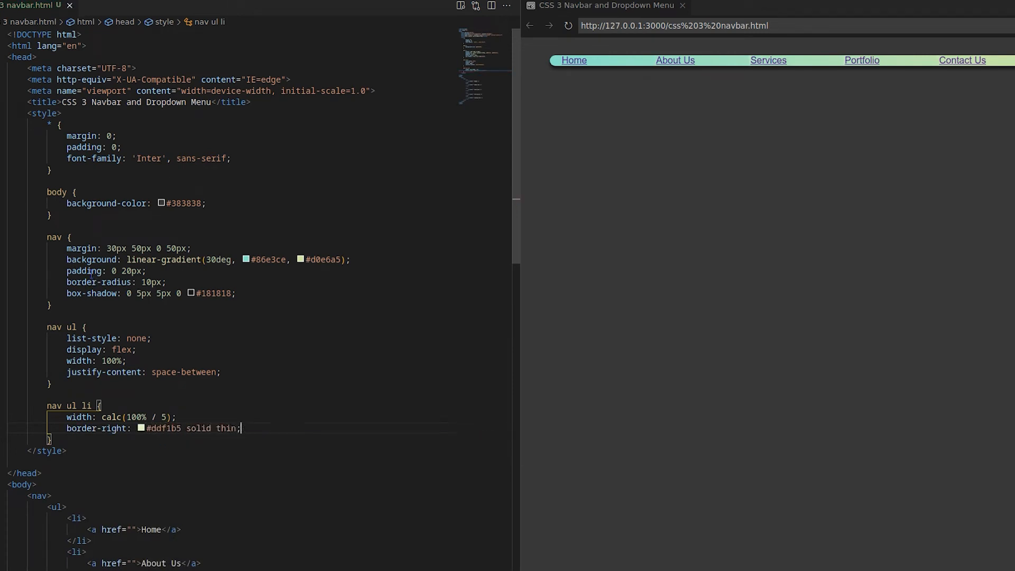
{"action": "double_click", "coordinate": [68, 405]}
{"action": "type", "text": "display: block;"}
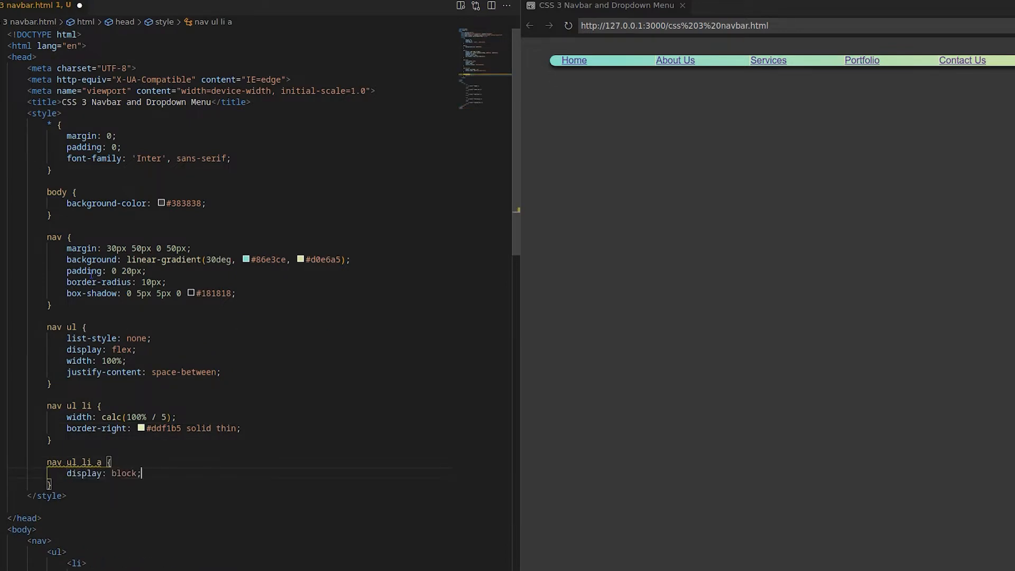
{"action": "type", "text": "text-align: center;"}
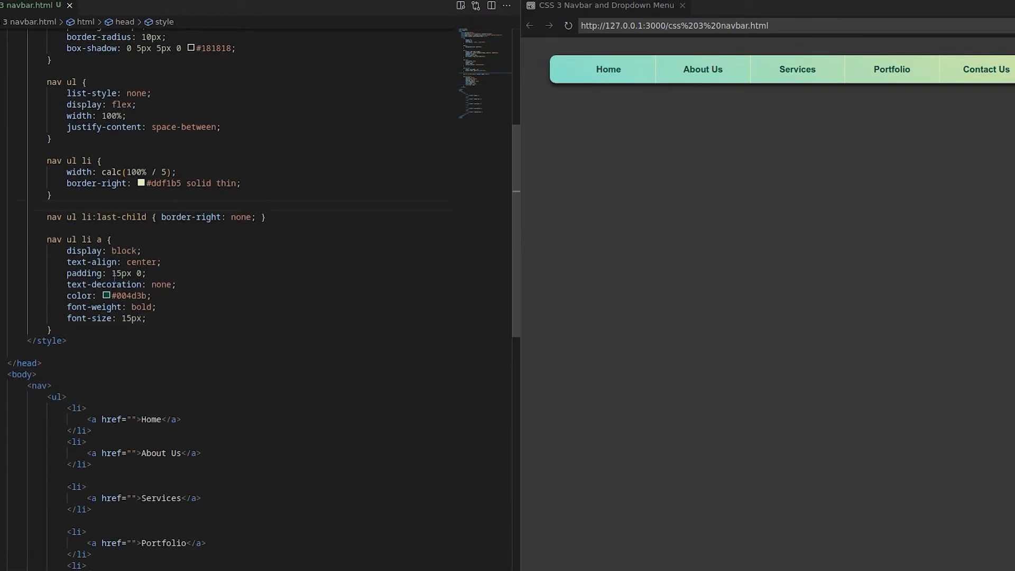
- Style nav links with a #3bcfad hover background and a 0.2s all ease-in-out transition
{"action": "type", "text": "nav ul li a {"}
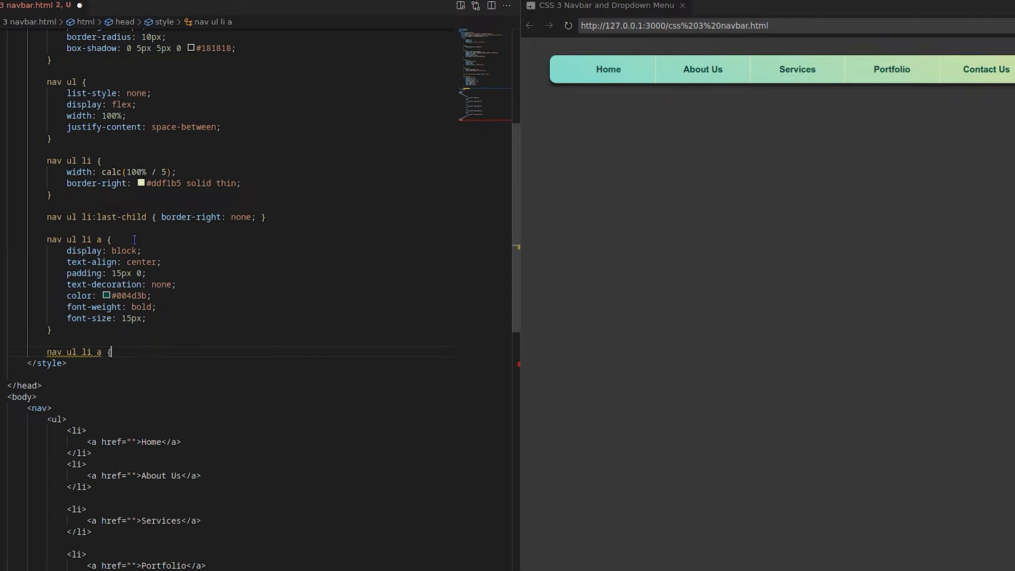
{"action": "type", "text": "bgc"}
{"action": "type", "text": ":hover"}
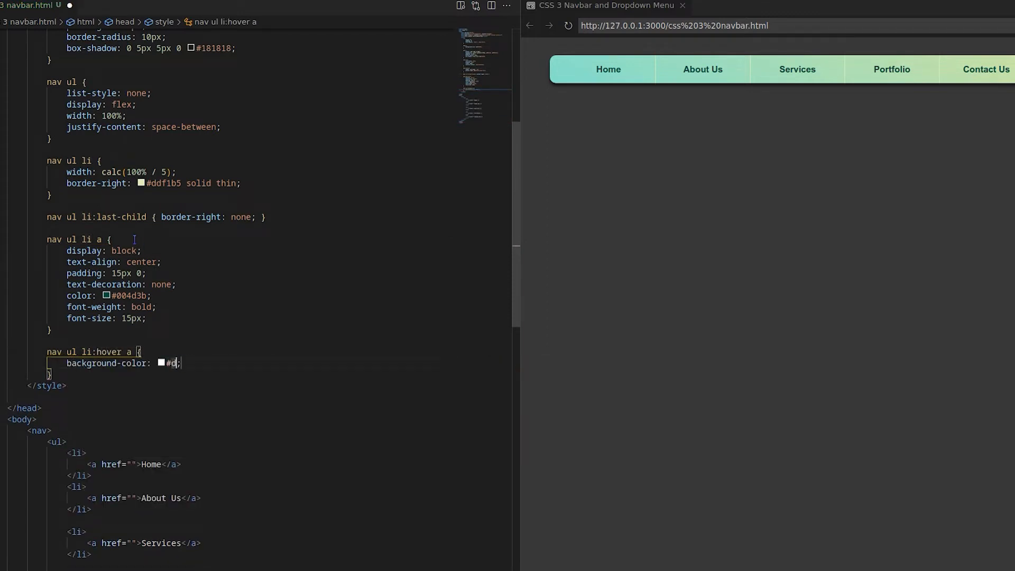
{"action": "type", "text": "3bc"}
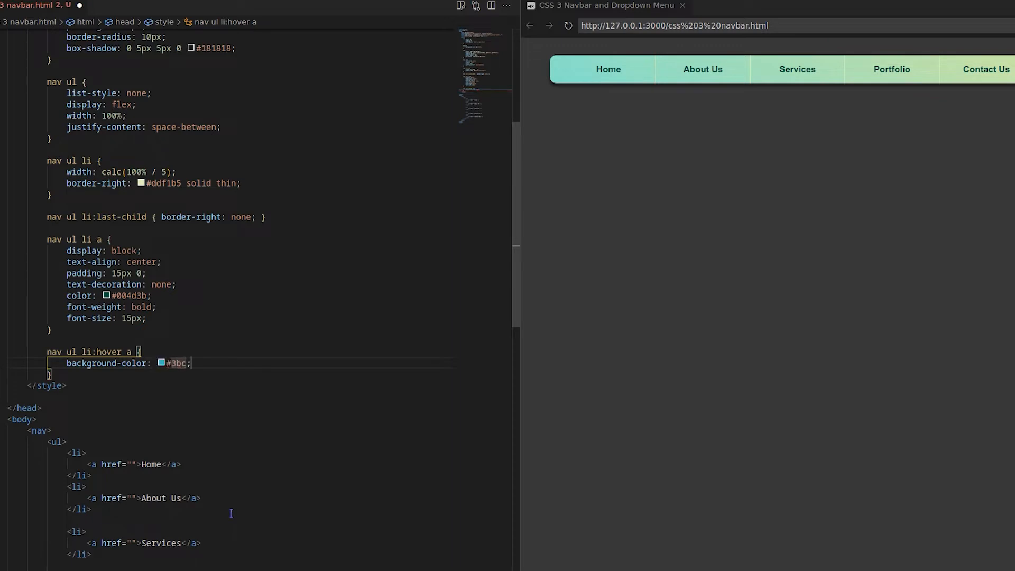
{"action": "type", "text": "ad"}
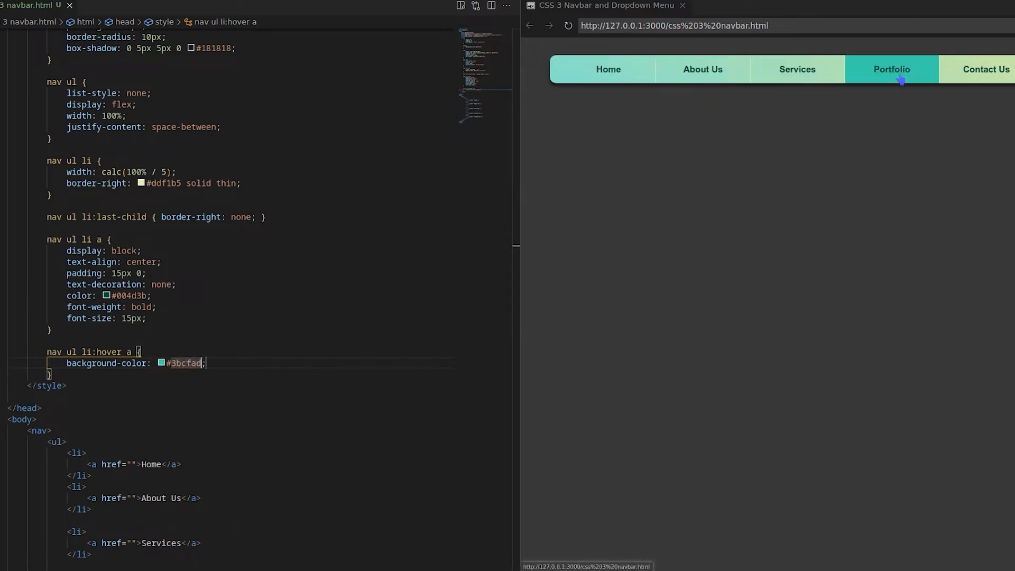
{"action": "type", "text": "transition: 0.2s all ;"}
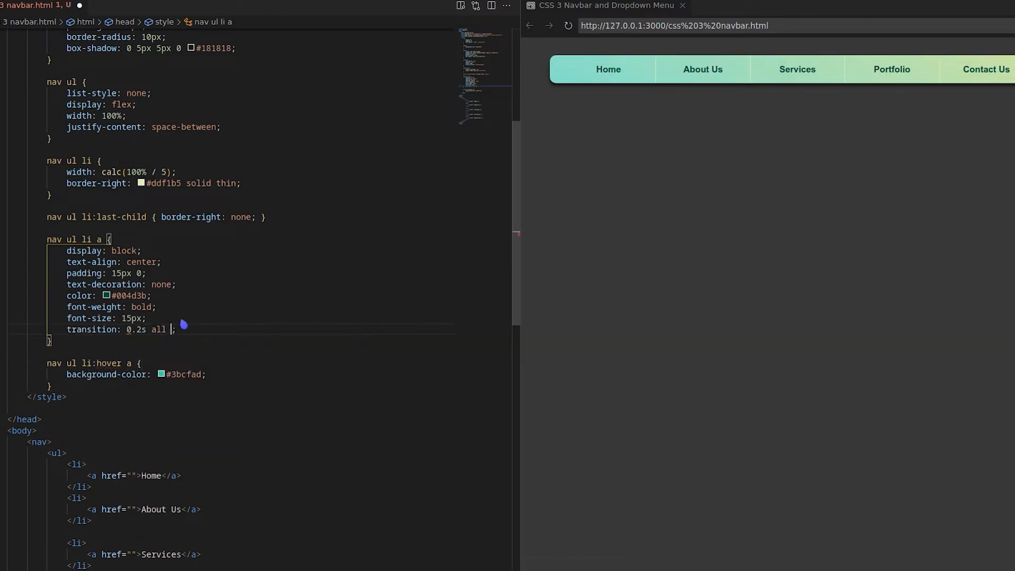
{"action": "type", "text": "ease-in-out"}
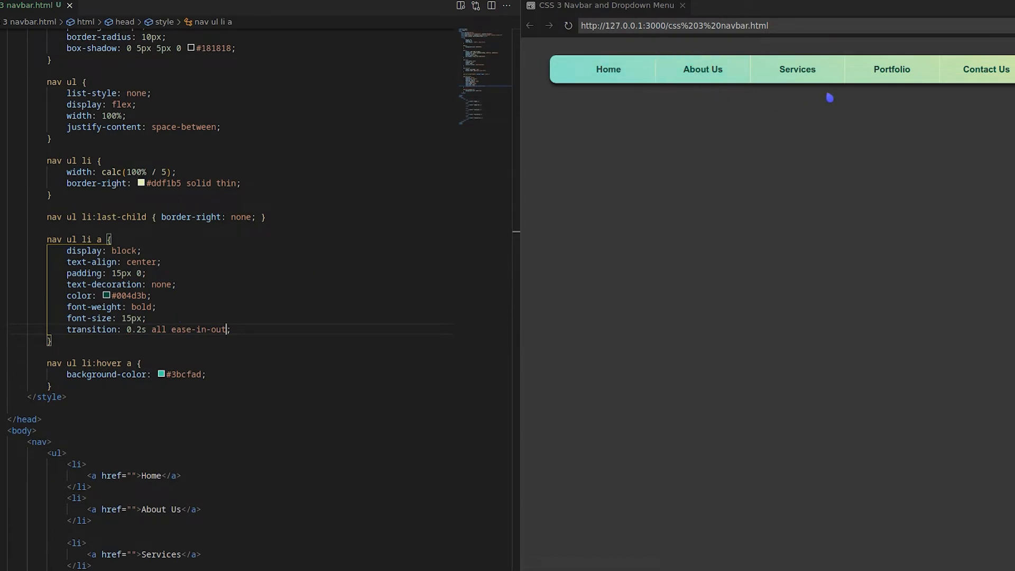
{"action": "mouse_move", "coordinate": [983, 70]}
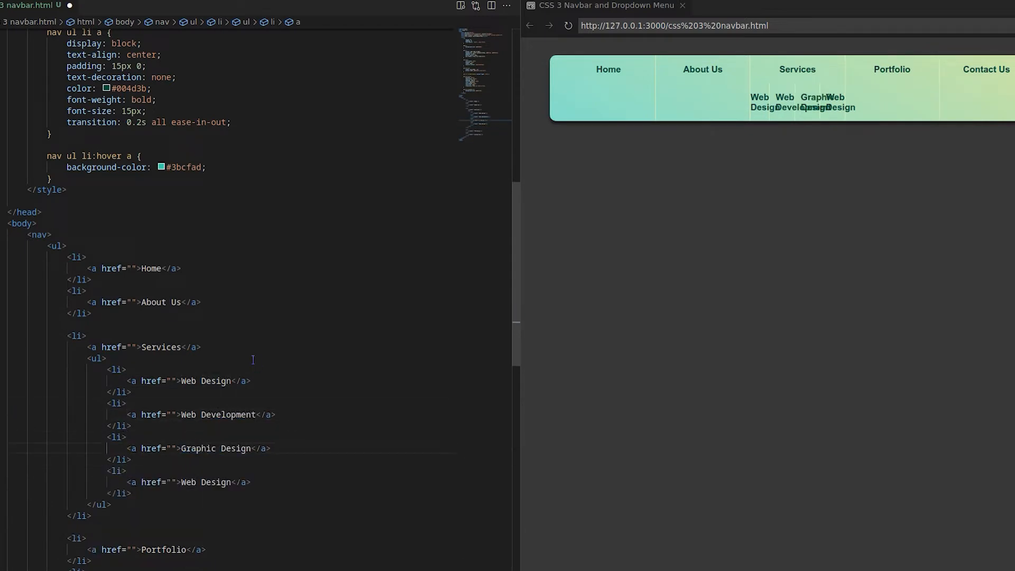
- Add the Services submenu items including Android Development and start its nav ul li rule
{"action": "type", "text": "Android D"}
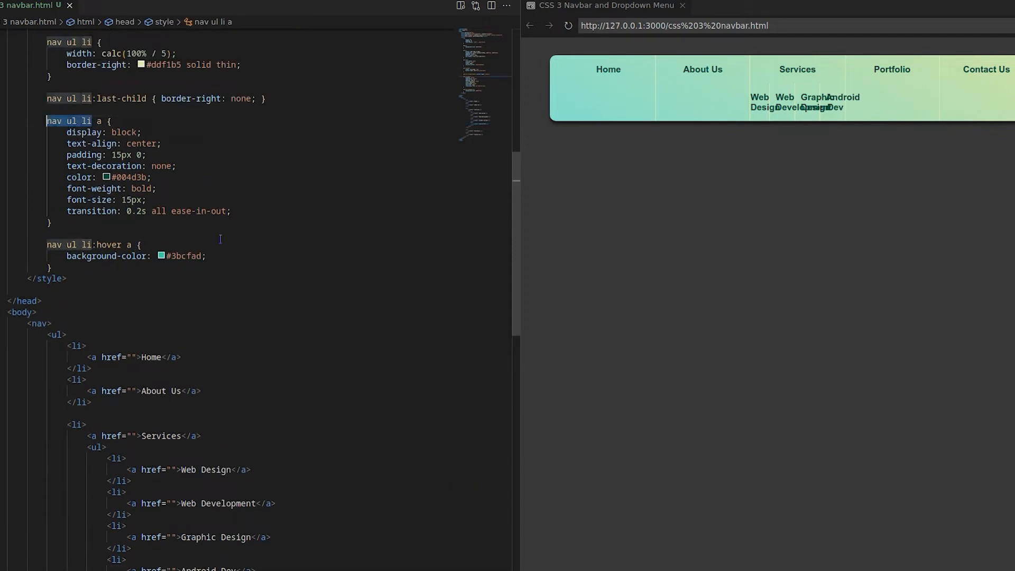
{"action": "type", "text": "nav ul li > ul {"}
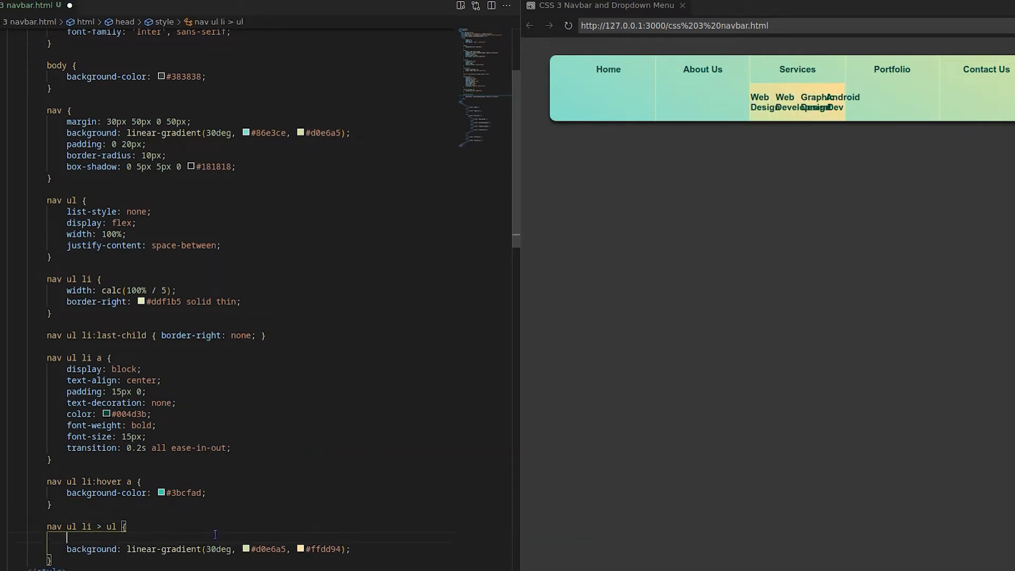
- Make the submenu a 200px-wide column with bordered nav ul li > ul li items
{"action": "type", "text": "flex-flow: column;"}
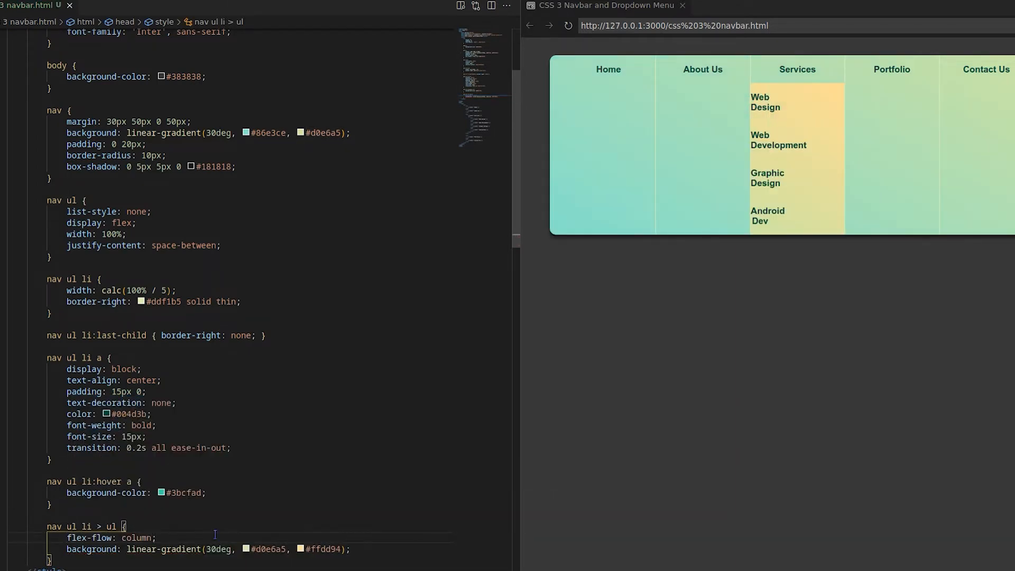
{"action": "type", "text": "nav ul li > ul li {"}
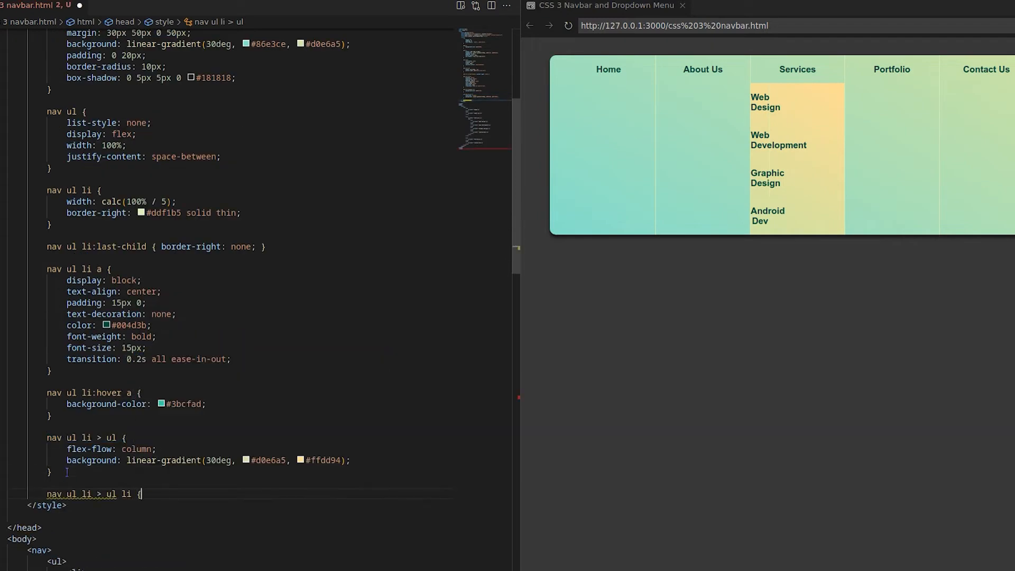
{"action": "type", "text": "border-bottom: #ddf1b5 solid thin;"}
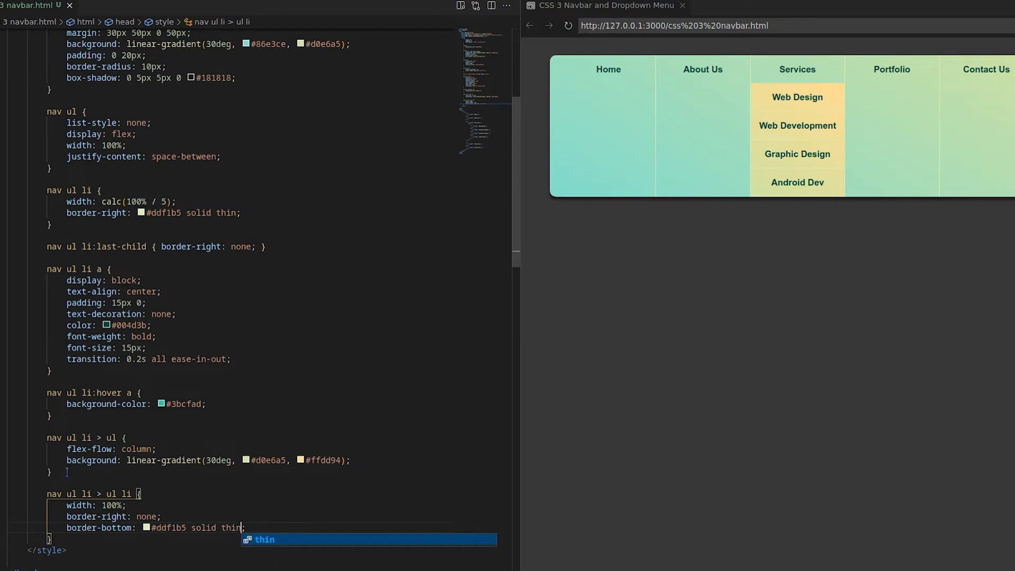
{"action": "type", "text": "width: 200;"}
{"action": "type", "text": "top: 100%;"}
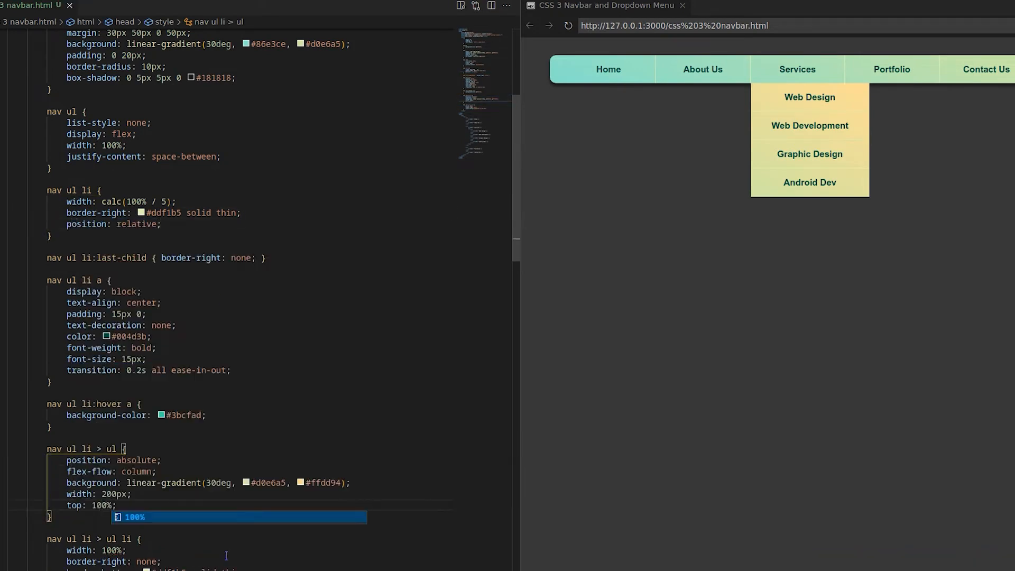
- Centre the dropdown under Services with right 50%, translateX(50%) and a border-radius
{"action": "type", "text": "right: 50%;"}
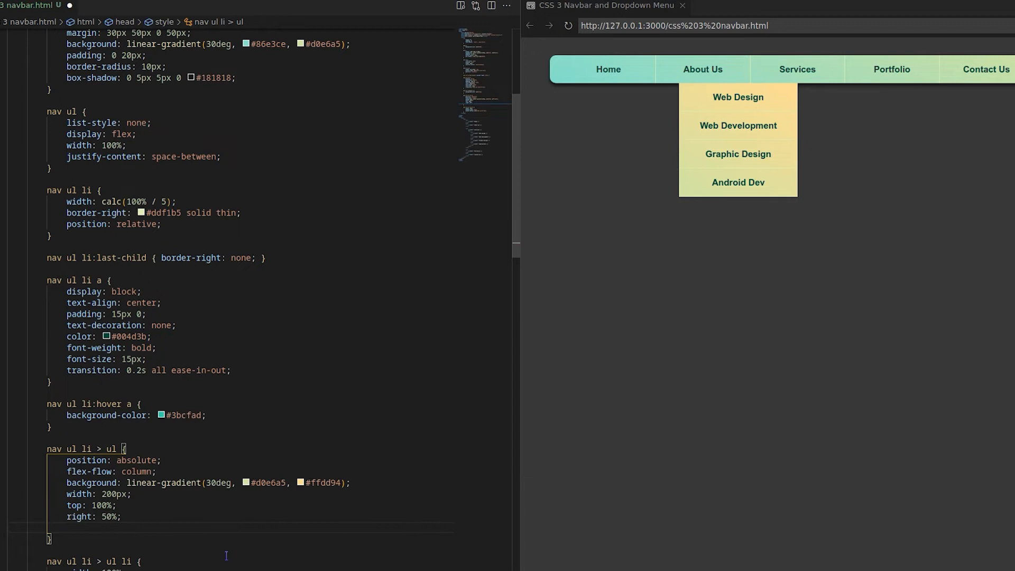
{"action": "type", "text": "transform: translateX(50);"}
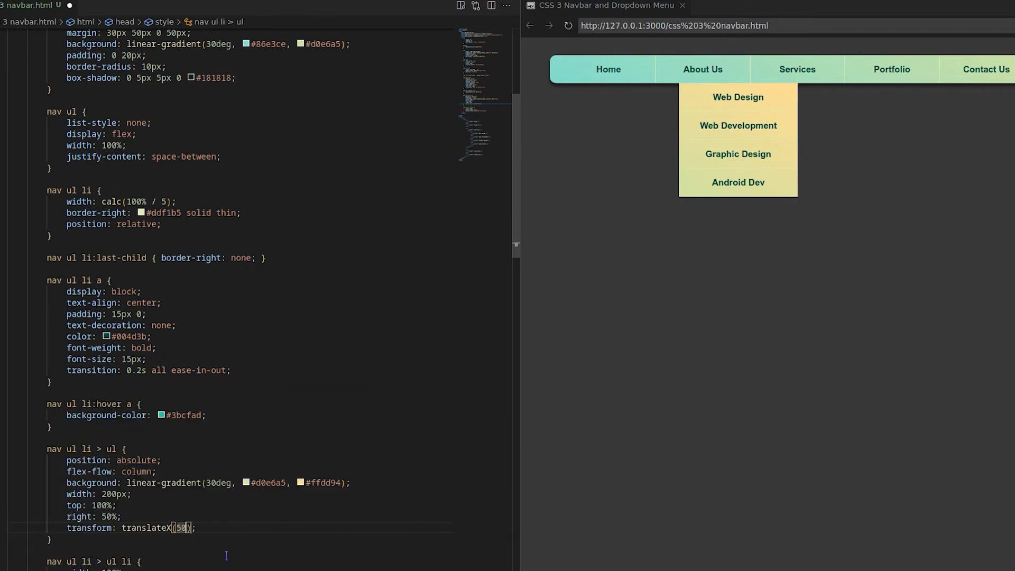
{"action": "type", "text": "border-radius: 0 0 20px 20px;"}
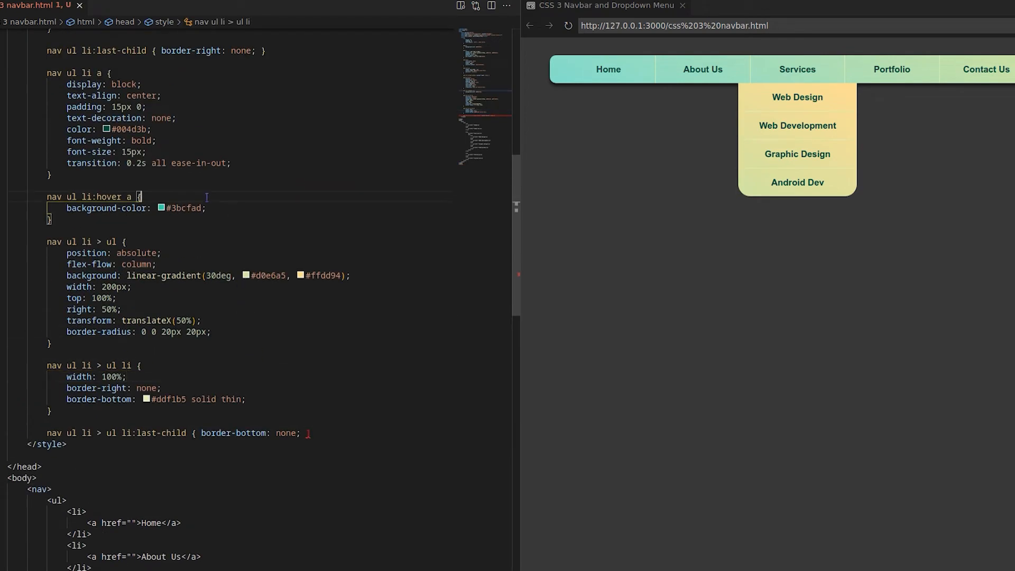
- Give the dropdown z-index -1, a box-shadow, overflow hidden and hidden visibility
{"action": "key", "text": "enter"}
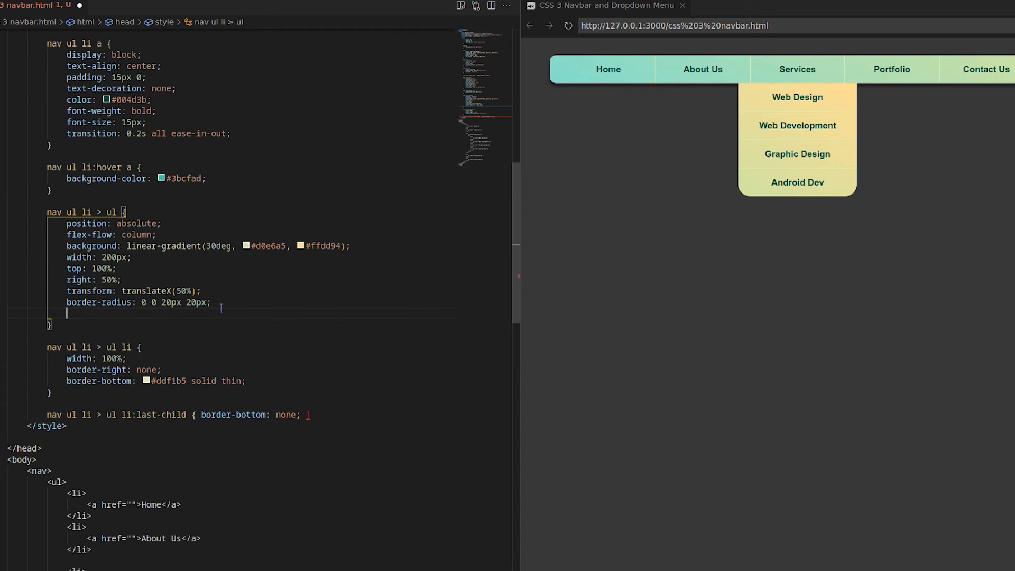
{"action": "type", "text": "z-index: -1;"}
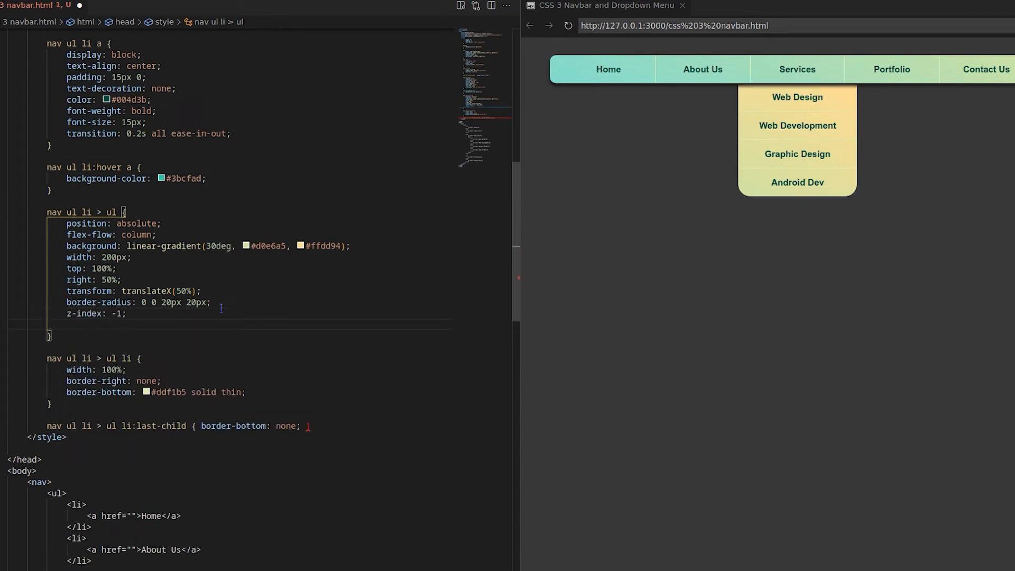
{"action": "type", "text": "box-shadow: 0 5;"}
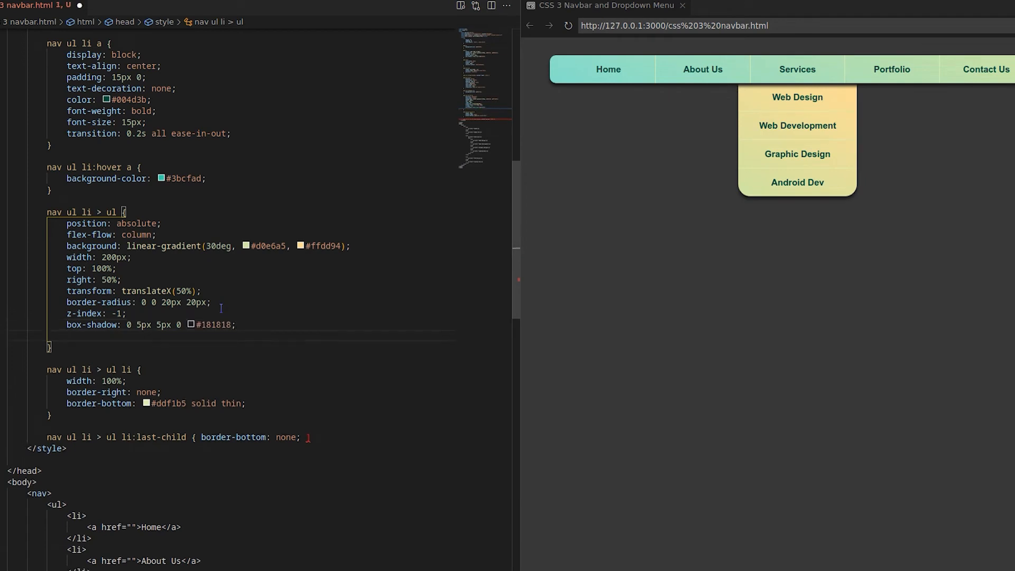
{"action": "type", "text": "overflow: hidden;"}
{"action": "type", "text": "nav ul li:hover > ul li a {"}
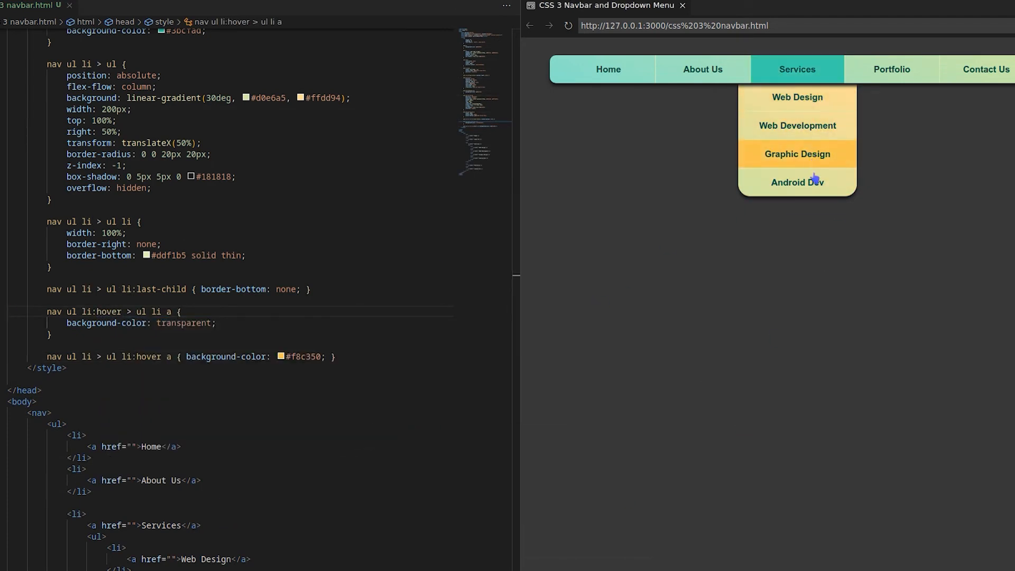
{"action": "type", "text": "visibility: hidden;"}
{"action": "type", "text": "opacity: 0;"}
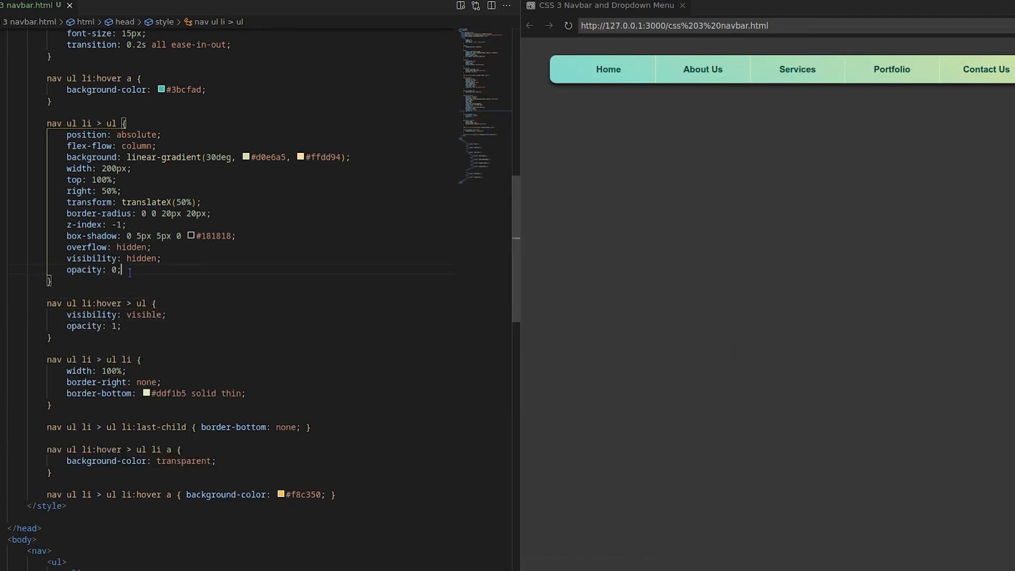
- Add a 0.2s transition so the dropdown fades in on hover
{"action": "type", "text": "transition: 00.2s;"}
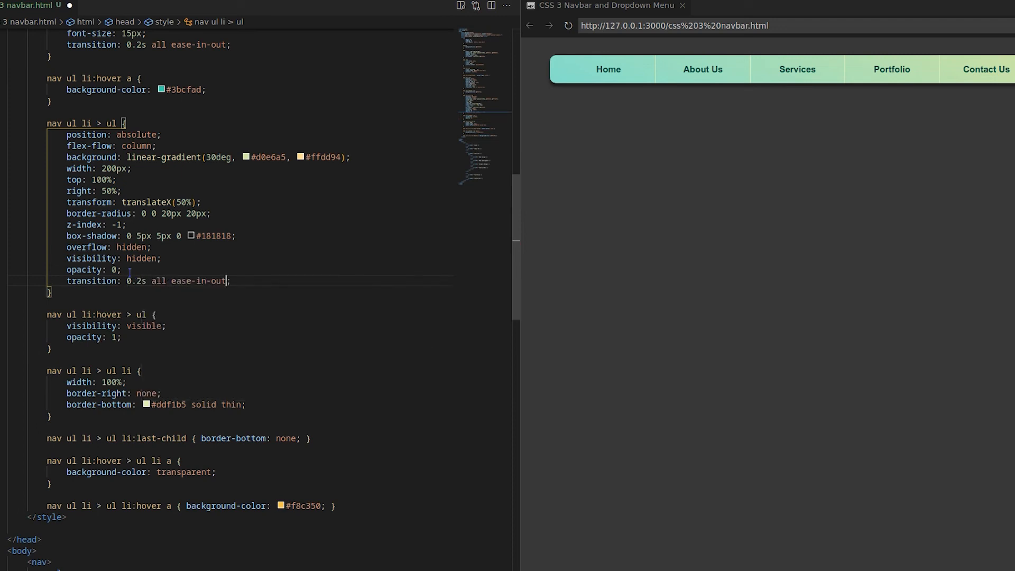
{"action": "mouse_move", "coordinate": [796, 70]}
{"action": "type", "text": "padding: 12px 0;"}
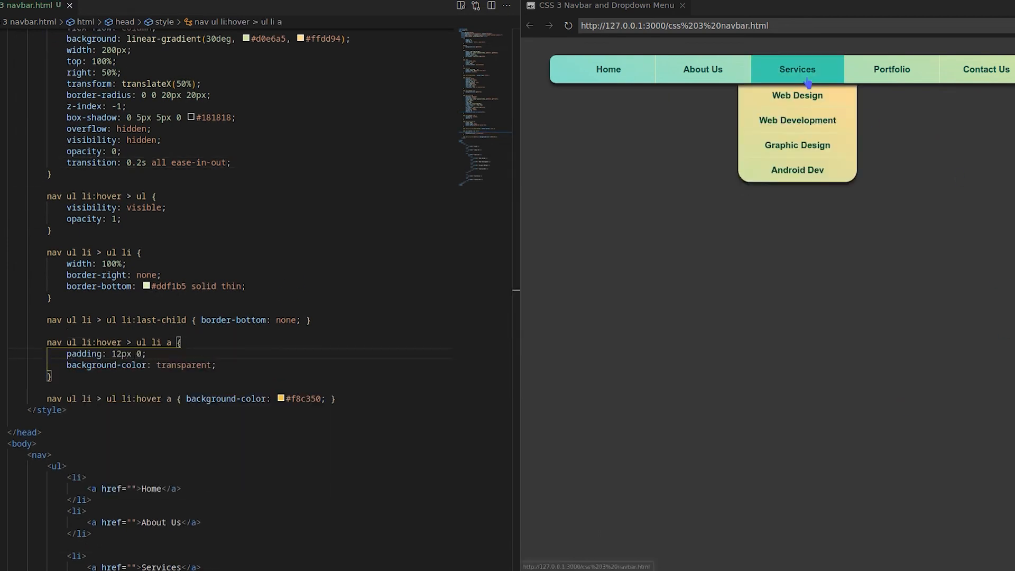
{"action": "scroll", "scroll_direction": "down", "scroll_amount": 3}
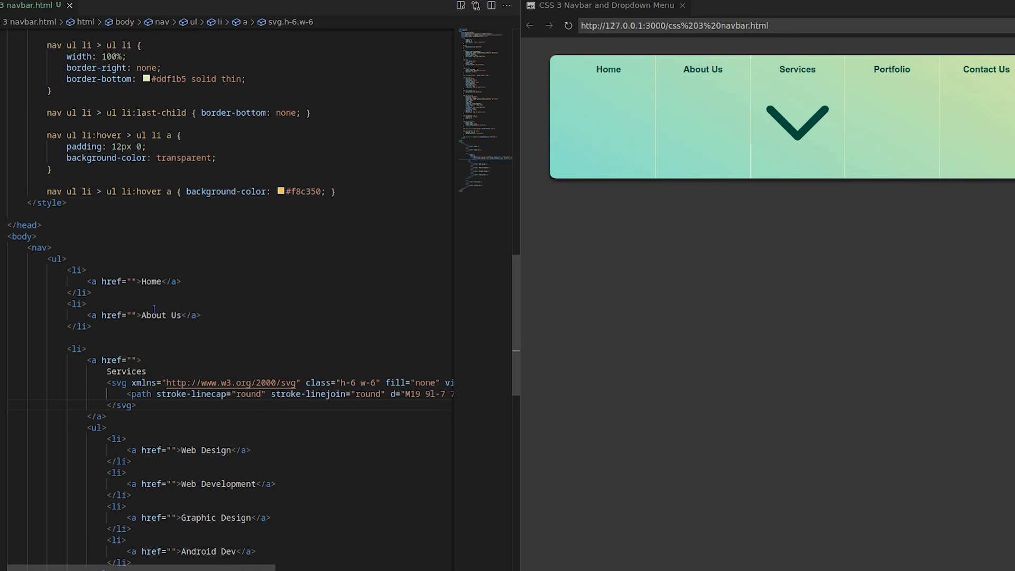
- Style the Services chevron SVG with a 5px left margin beside the label
{"action": "scroll", "scroll_direction": "up", "scroll_amount": 3}
{"action": "type", "text": "vertical-align: middle;"}
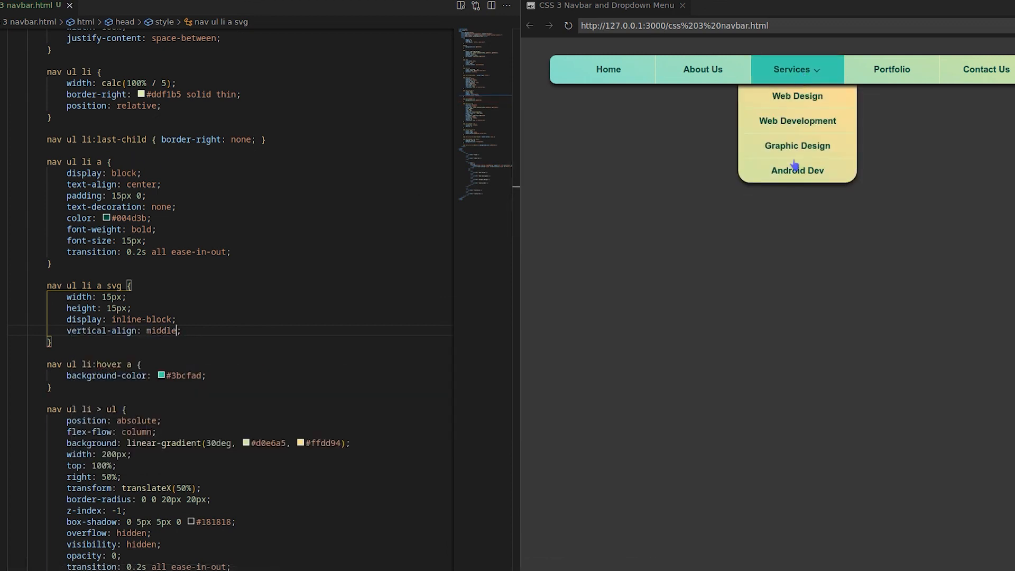
{"action": "type", "text": "margin-left: 5;"}
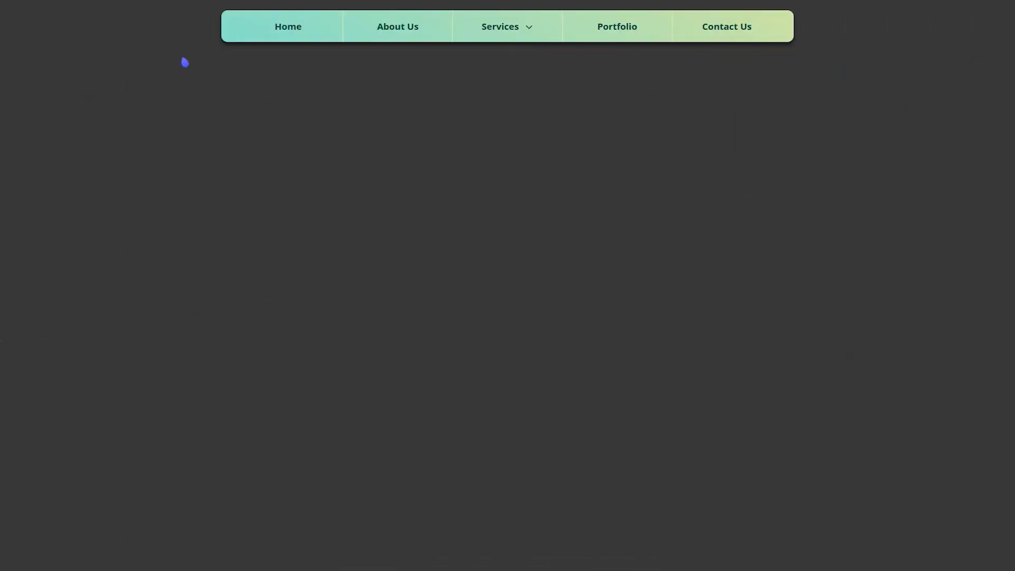
{"action": "mouse_move", "coordinate": [560, 121]}
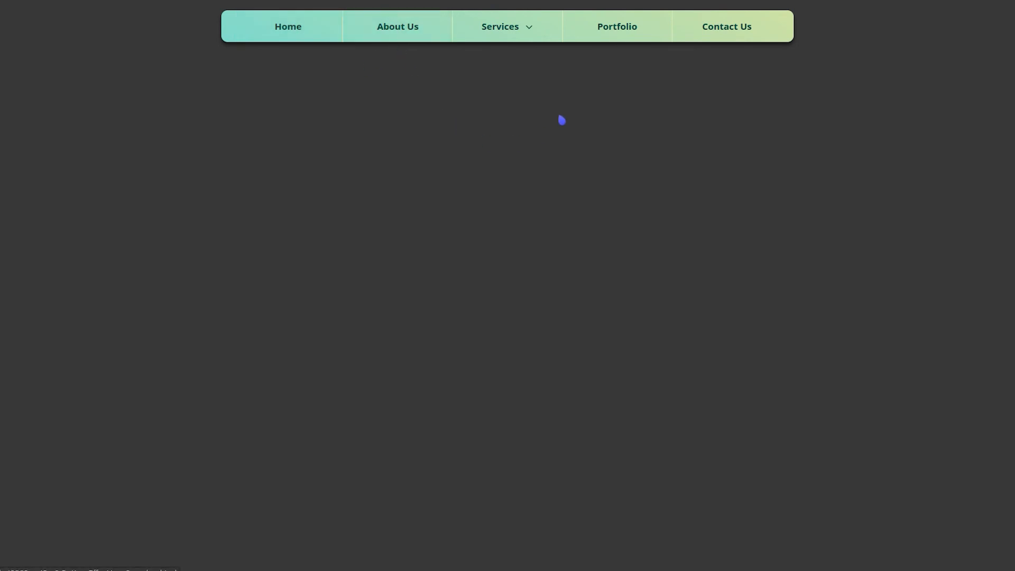
- Preview the navbar in Chrome and hover Services to reveal the orange-highlighted dropdown
{"action": "left_click", "coordinate": [507, 27]}
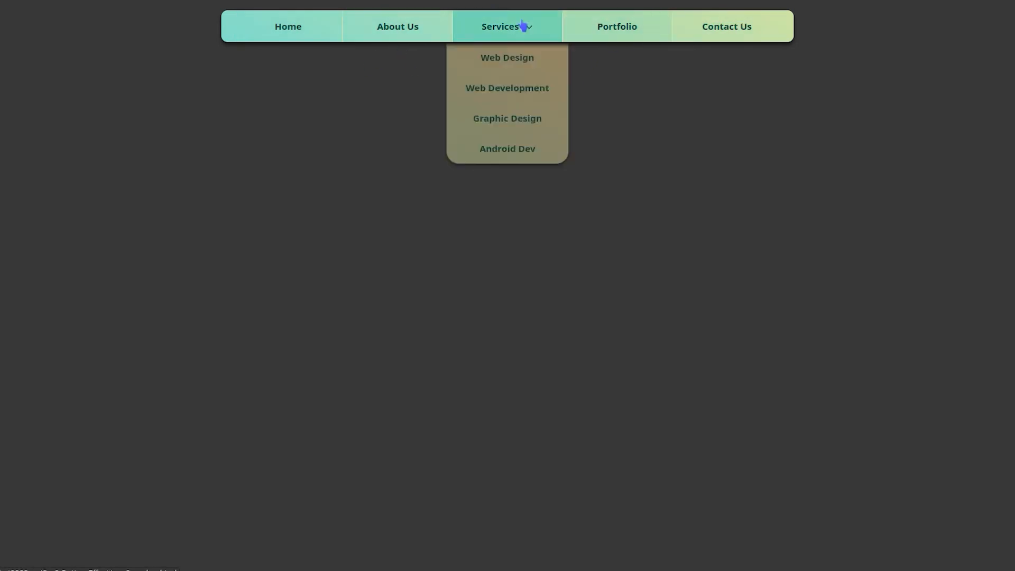
{"action": "mouse_move", "coordinate": [506, 142]}
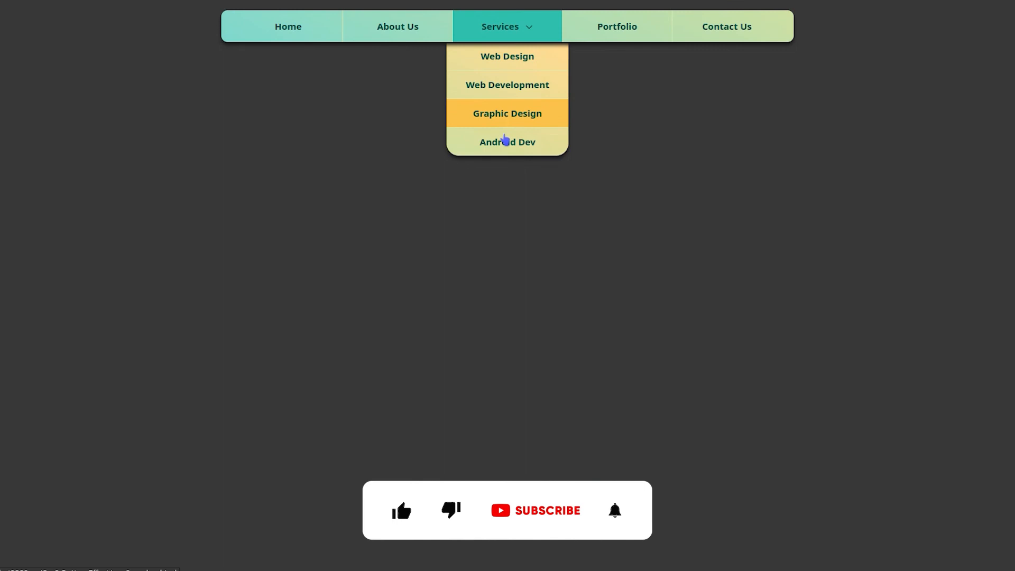
{"action": "left_click", "coordinate": [402, 511]}
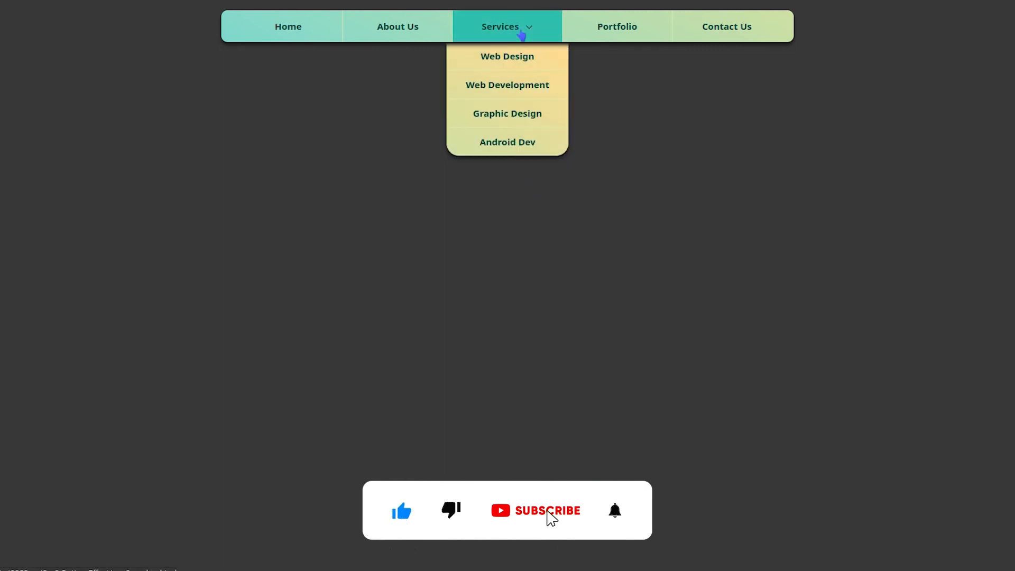